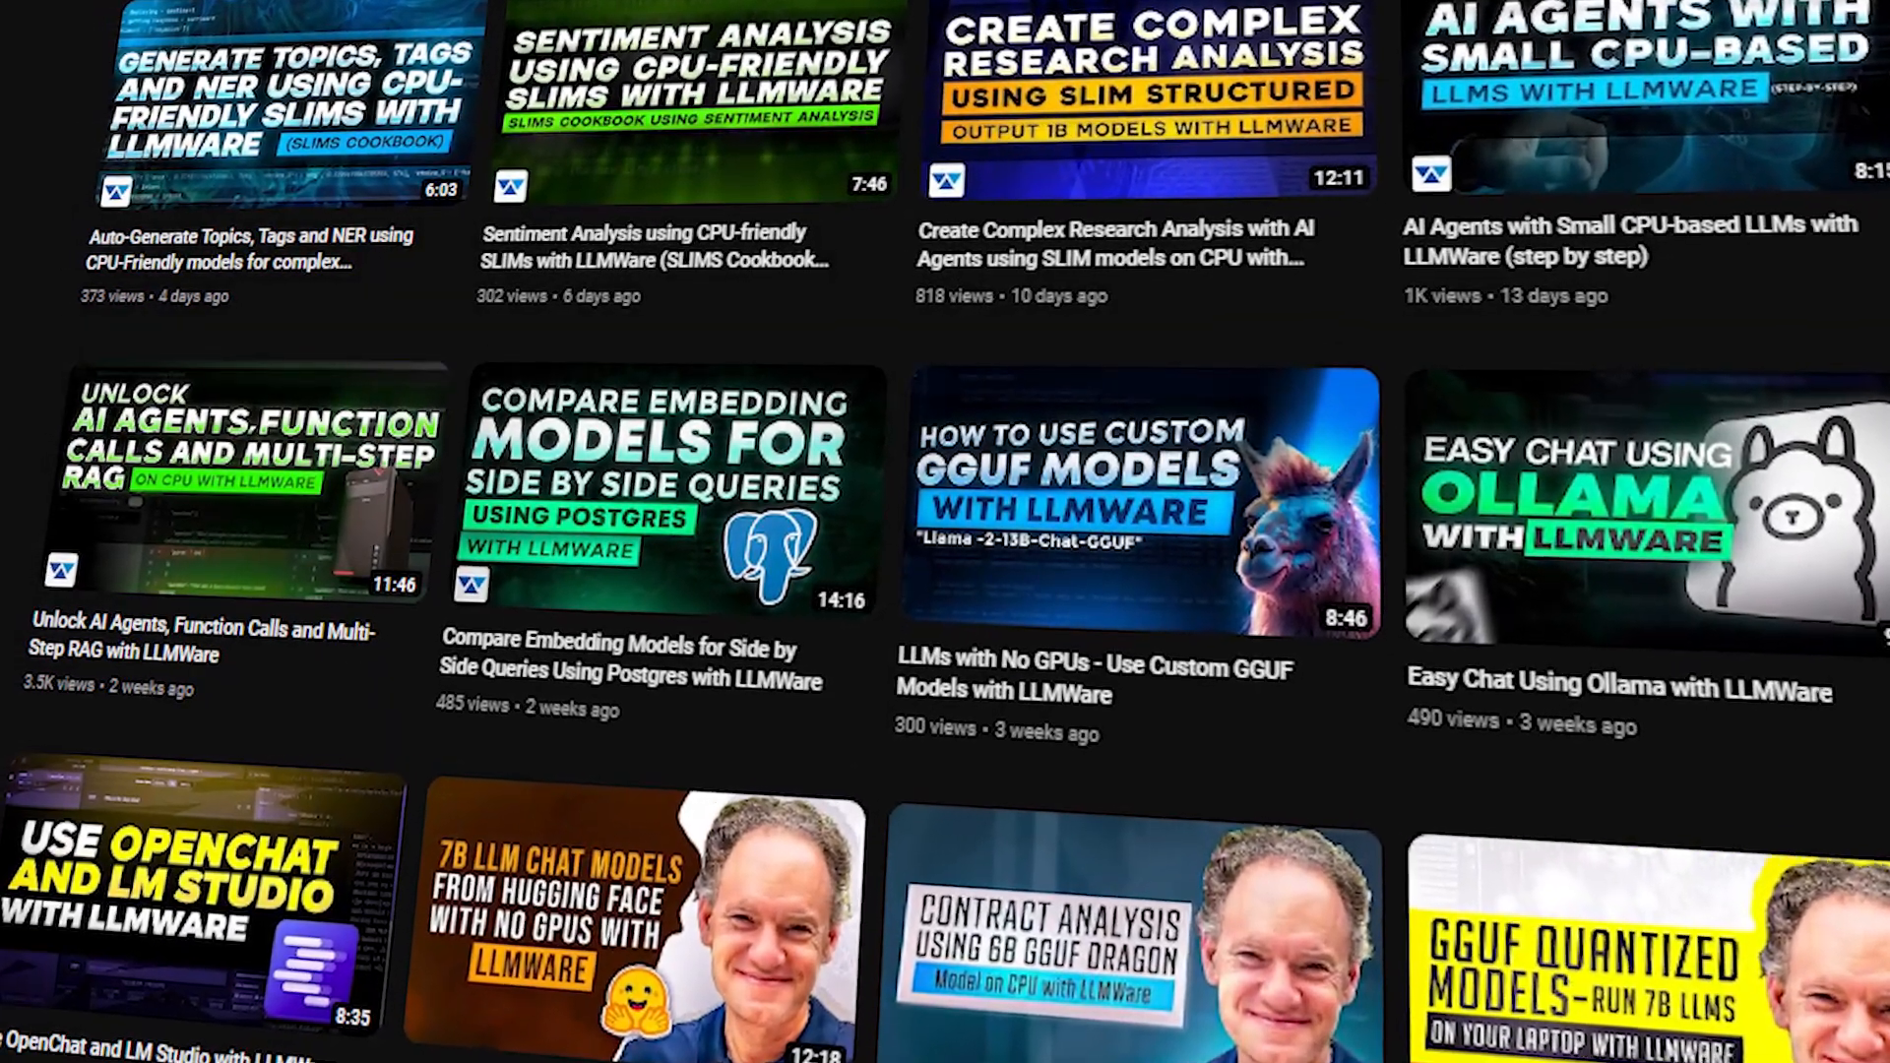
scroll(down, 3)
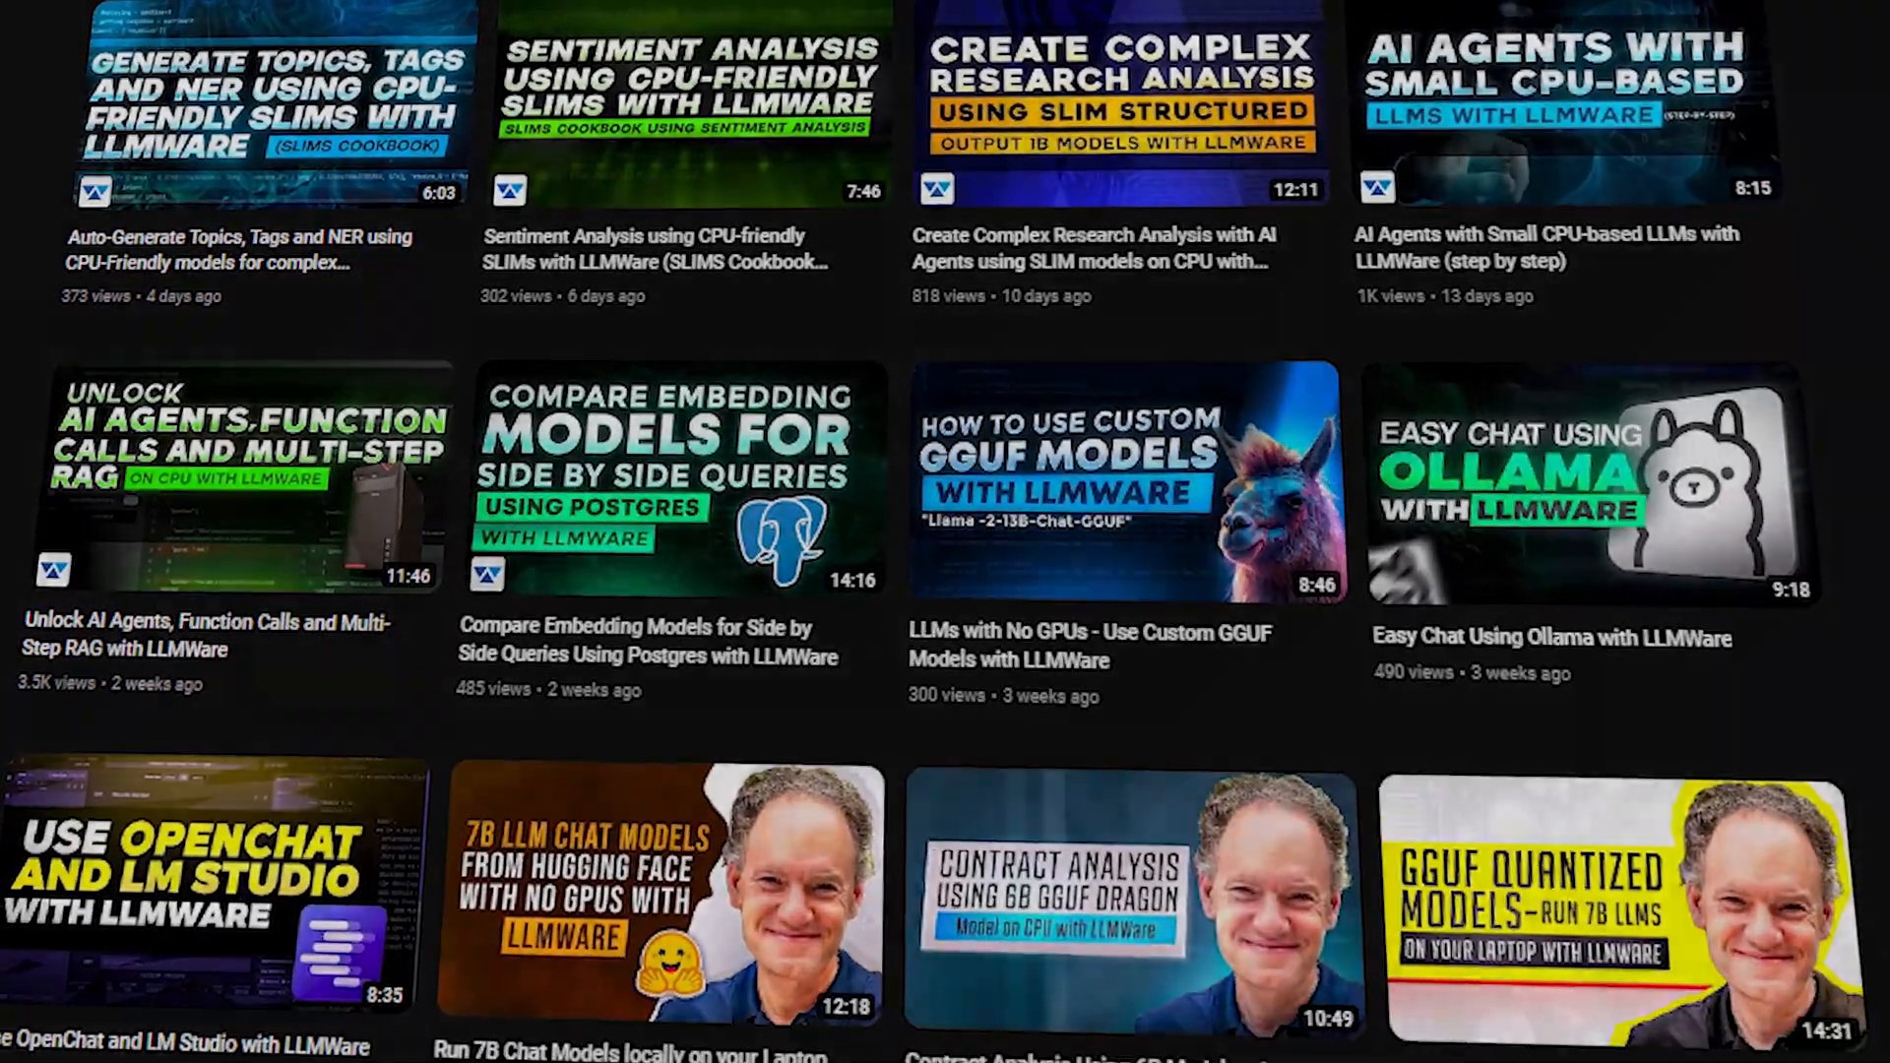